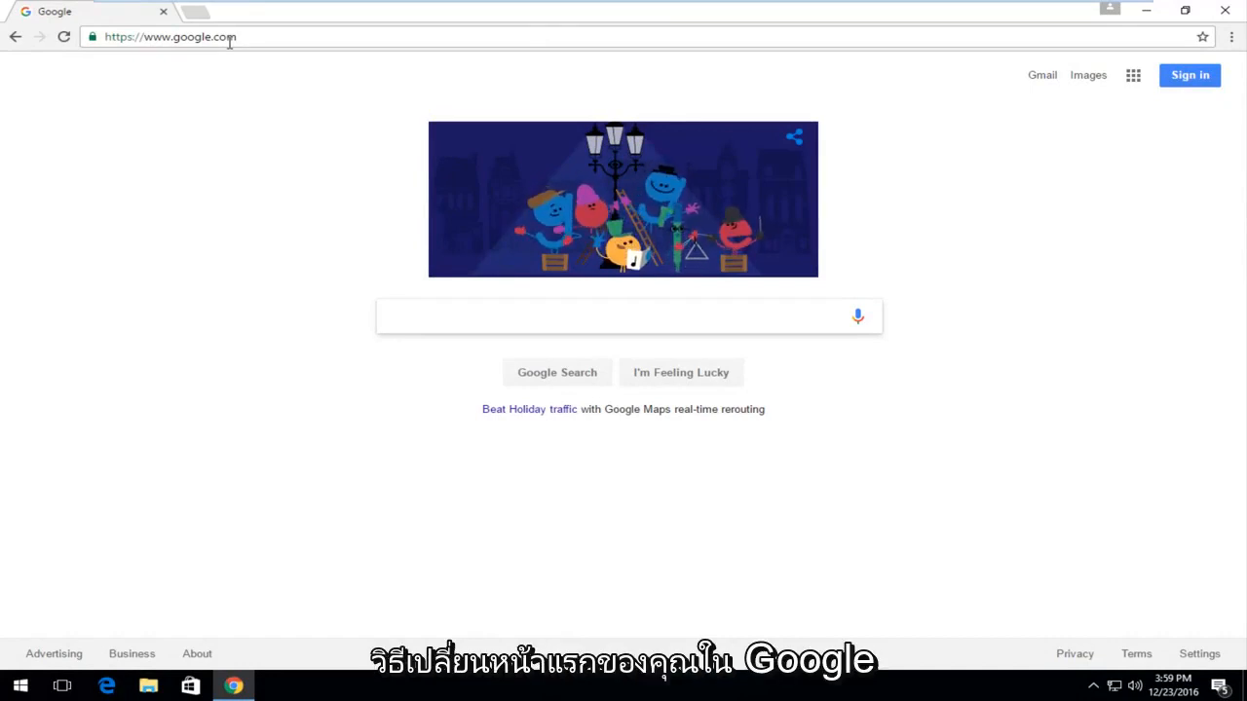
left_click(623, 316)
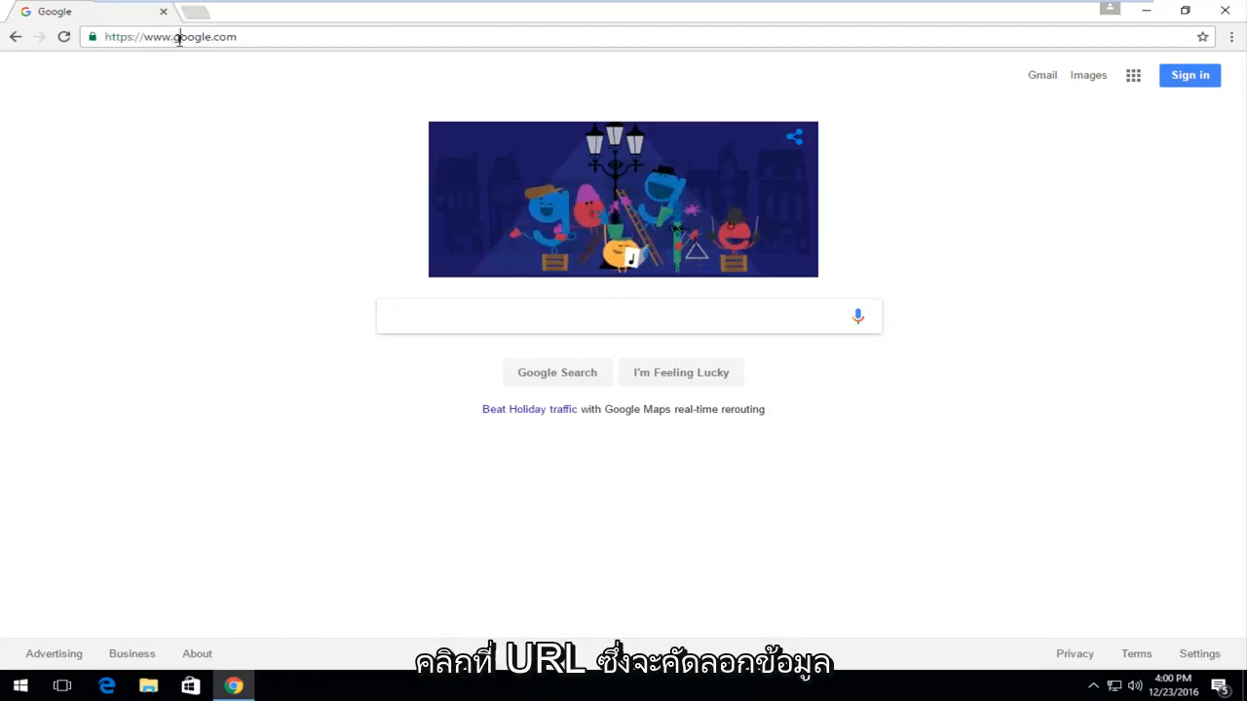
left_click(171, 36)
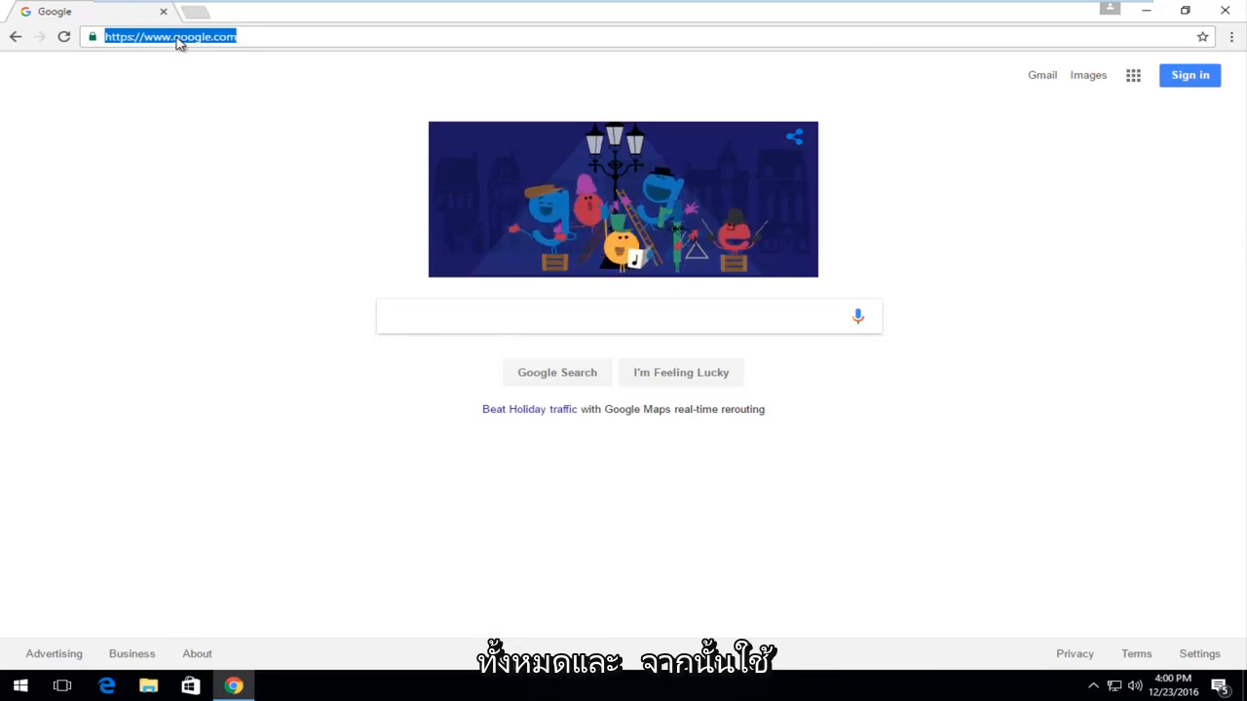
right_click(175, 38)
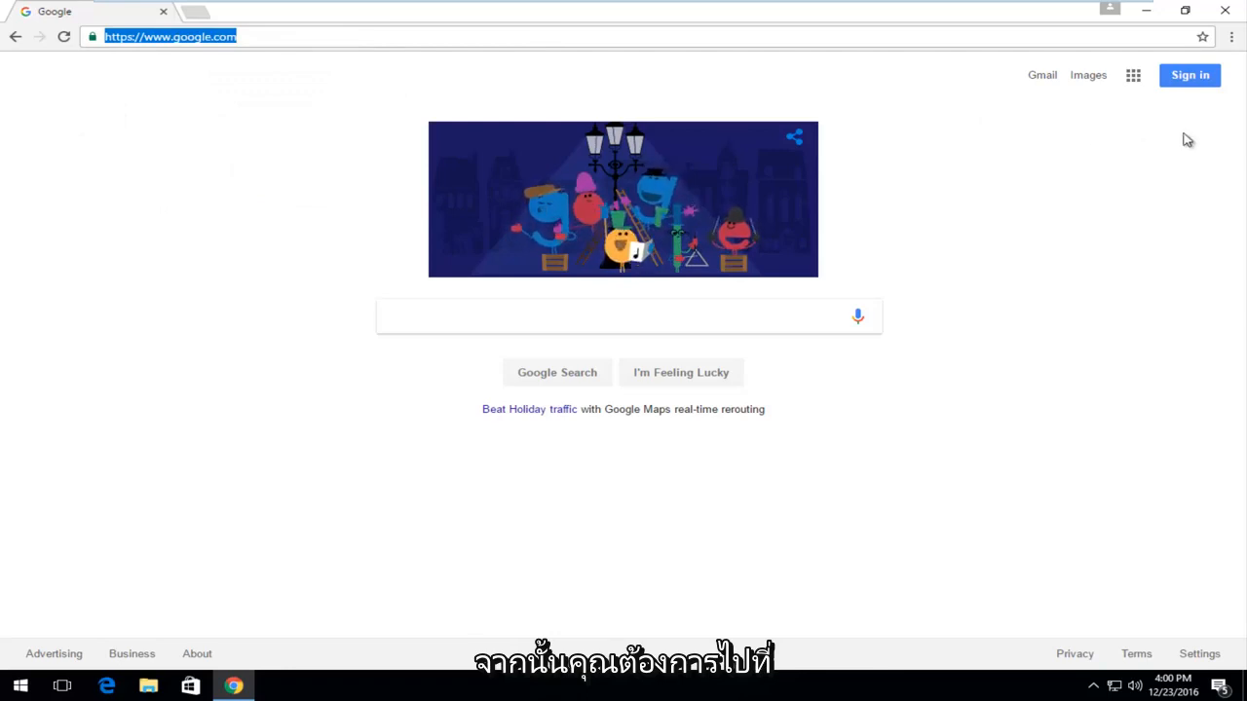
mouse_move(1231, 37)
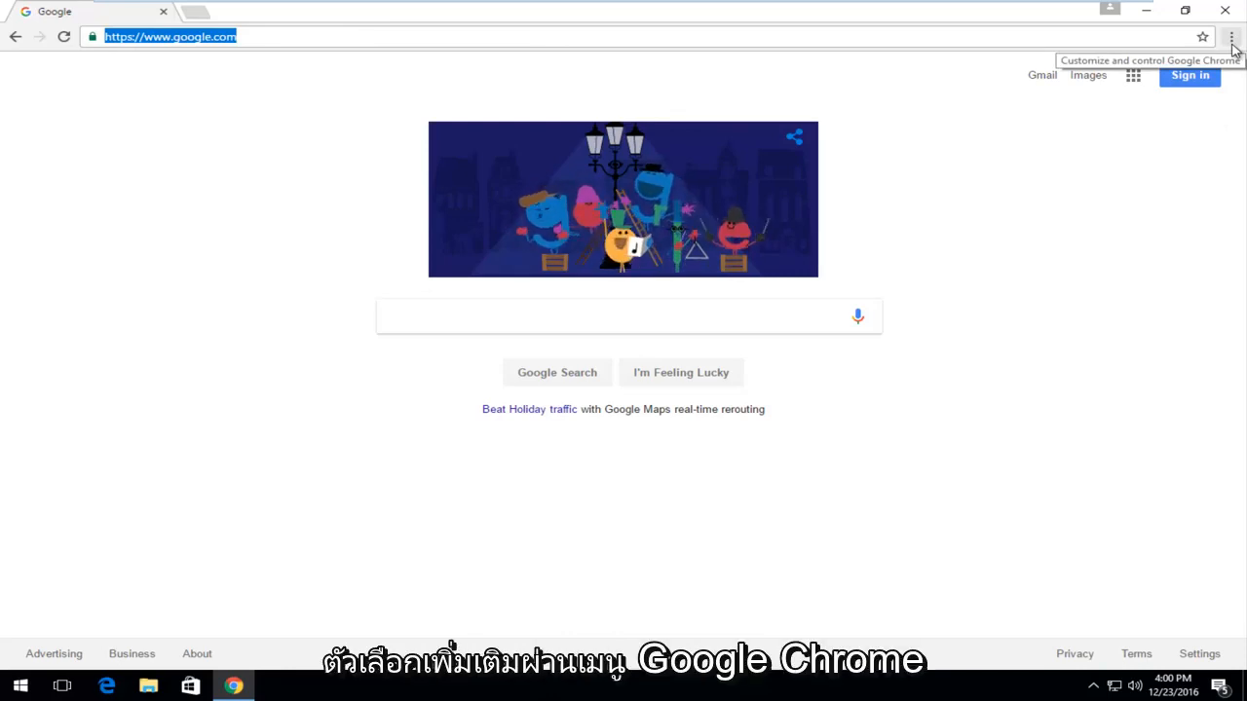
Step: Open Chrome Settings from the three-dot Customize and control menu
left_click(1232, 37)
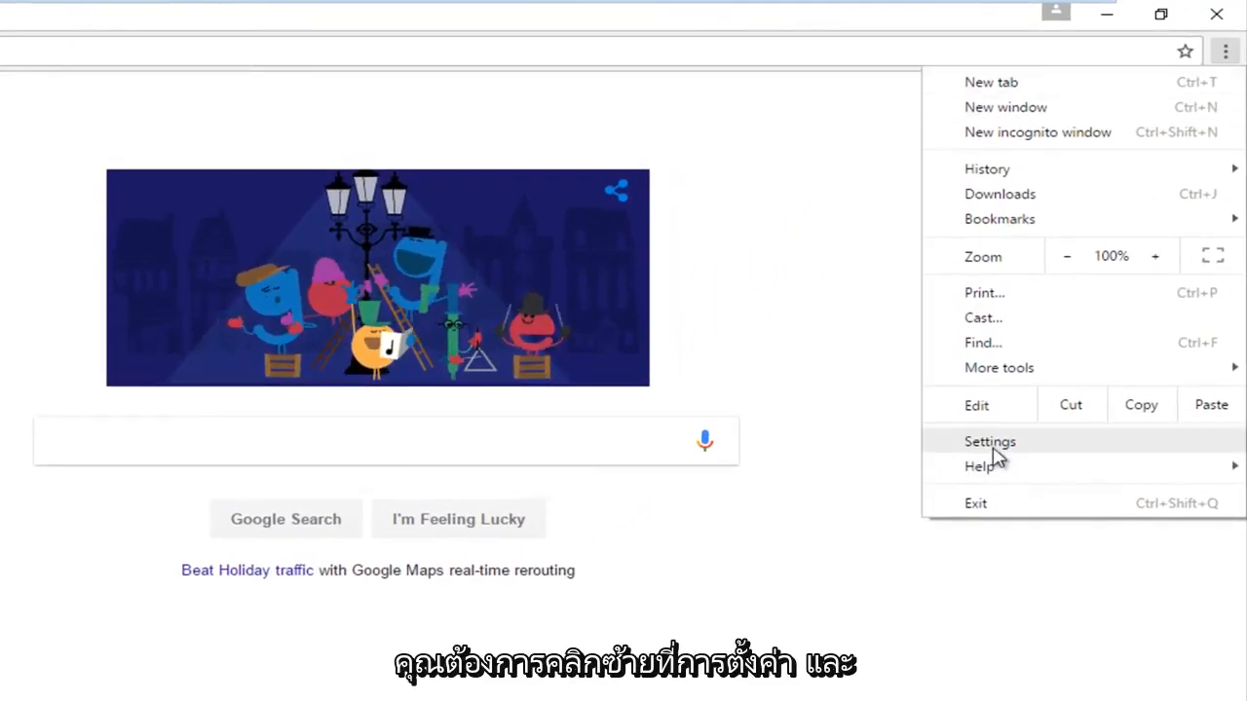
mouse_move(1010, 443)
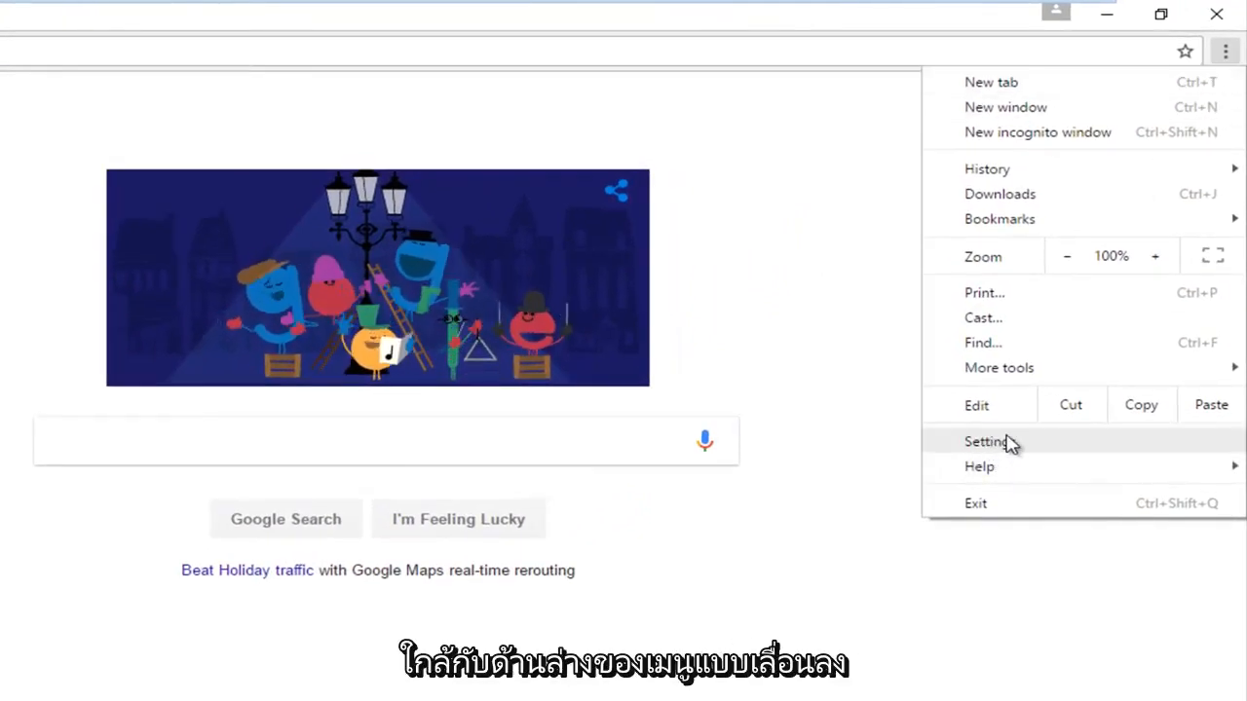
left_click(986, 441)
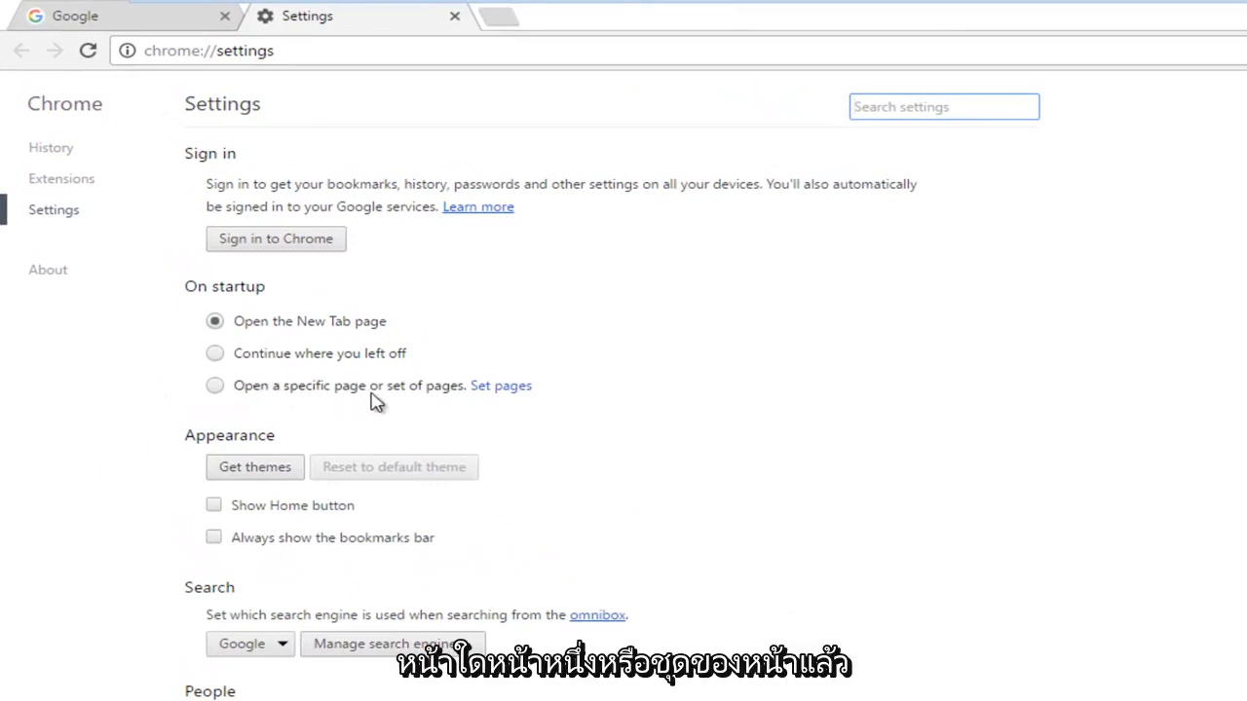
Step: Choose 'Open a specific page or set of pages' under On startup and open Set pages
left_click(214, 386)
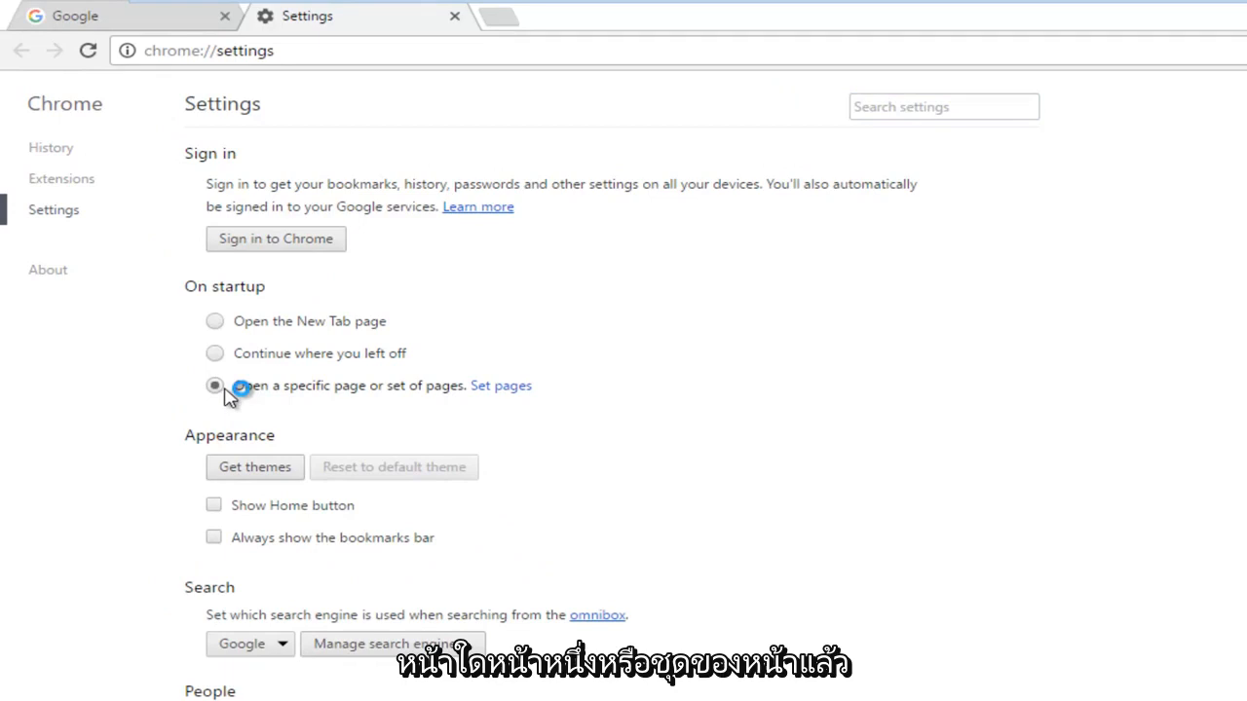
left_click(215, 386)
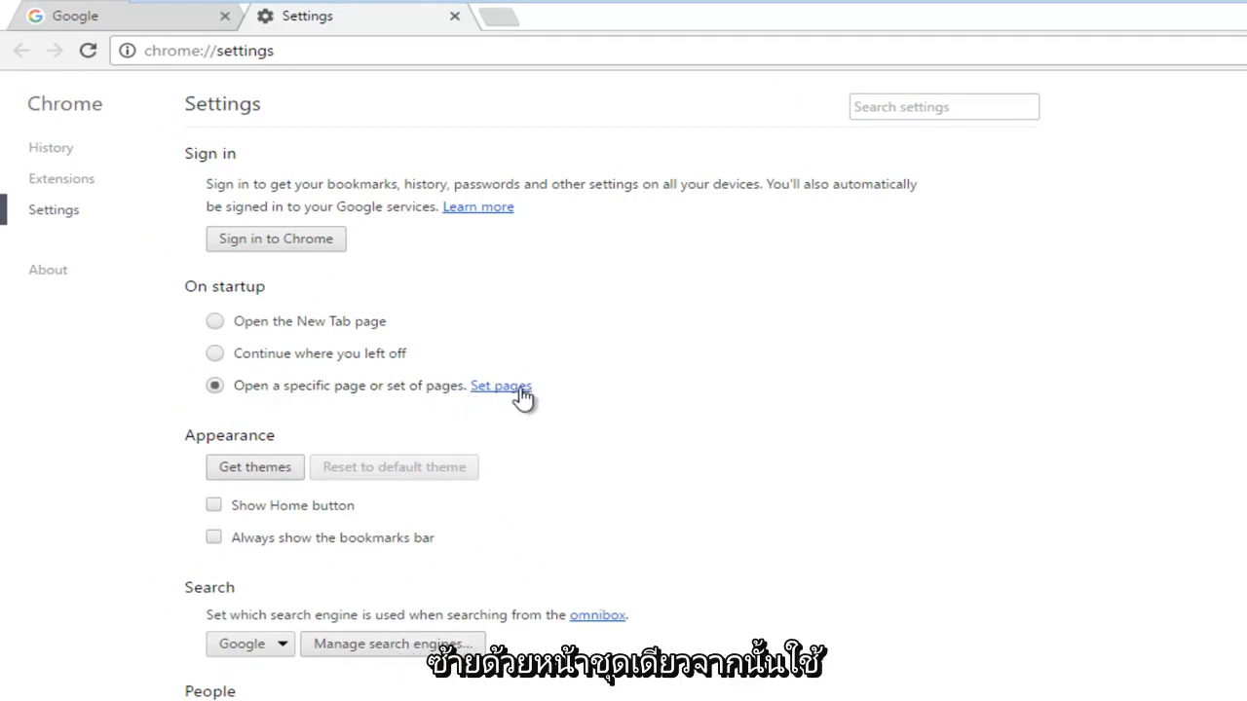
left_click(501, 386)
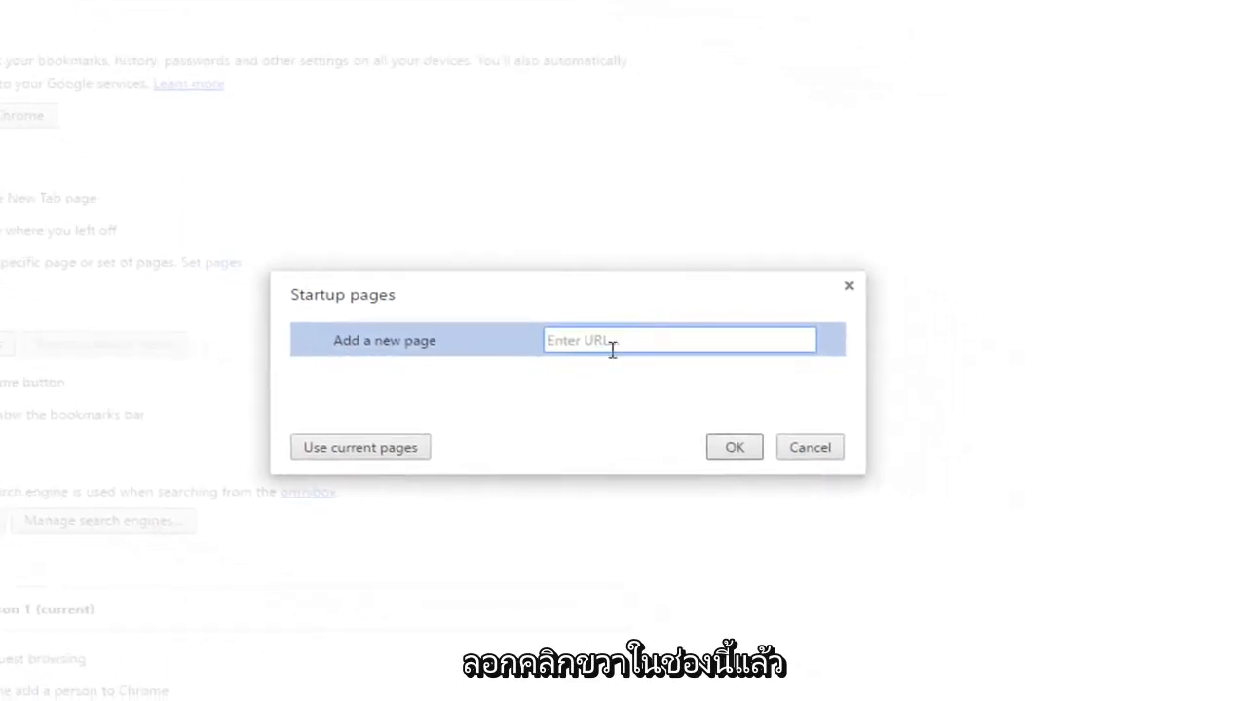
right_click(679, 340)
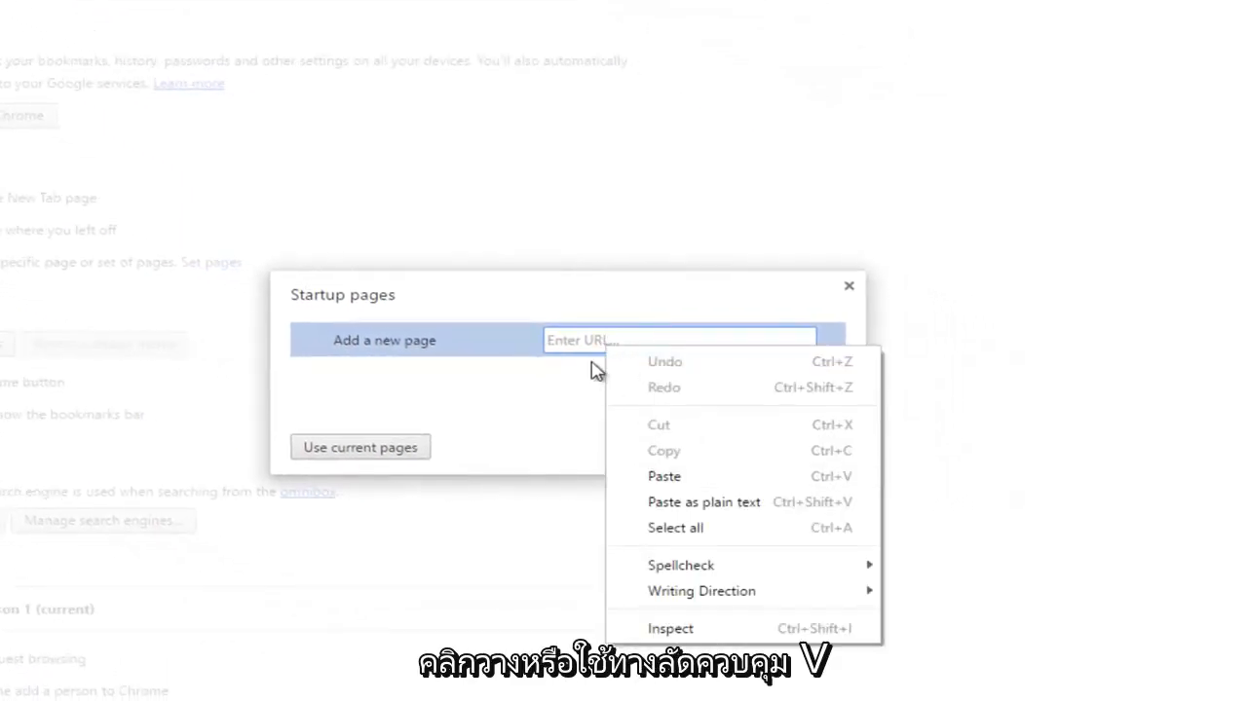
mouse_move(663, 476)
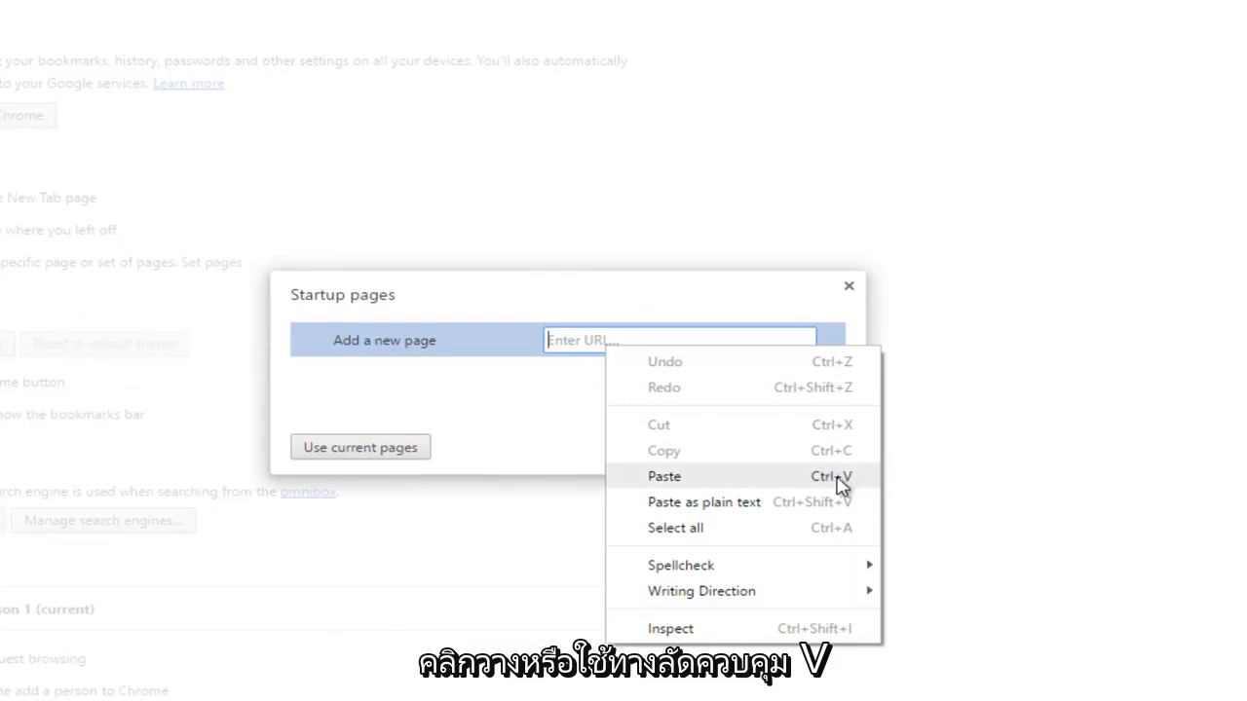
mouse_move(706, 513)
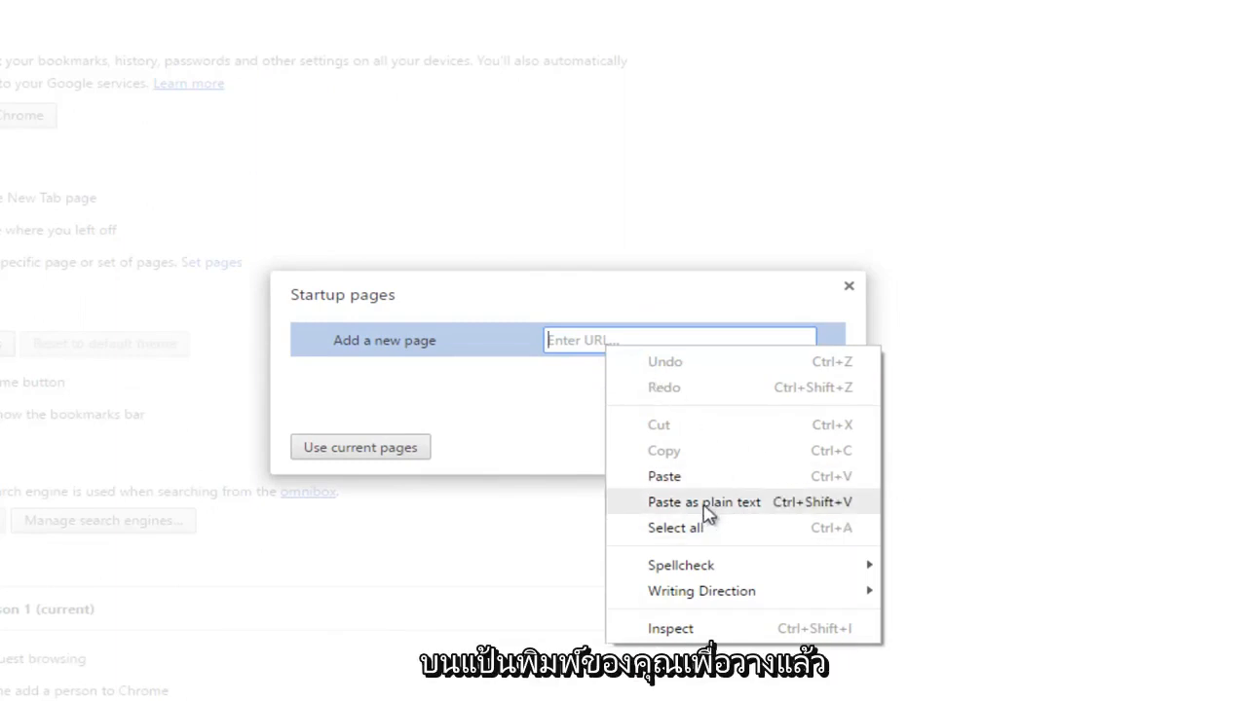
left_click(703, 501)
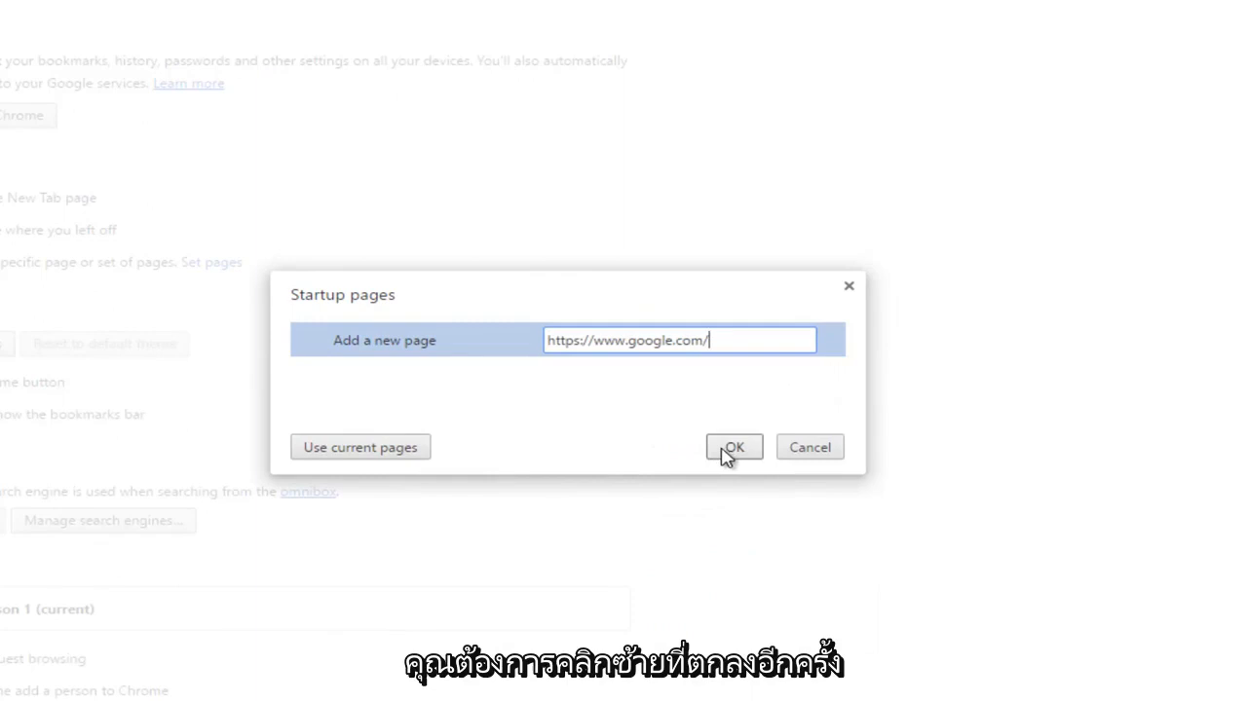
left_click(734, 446)
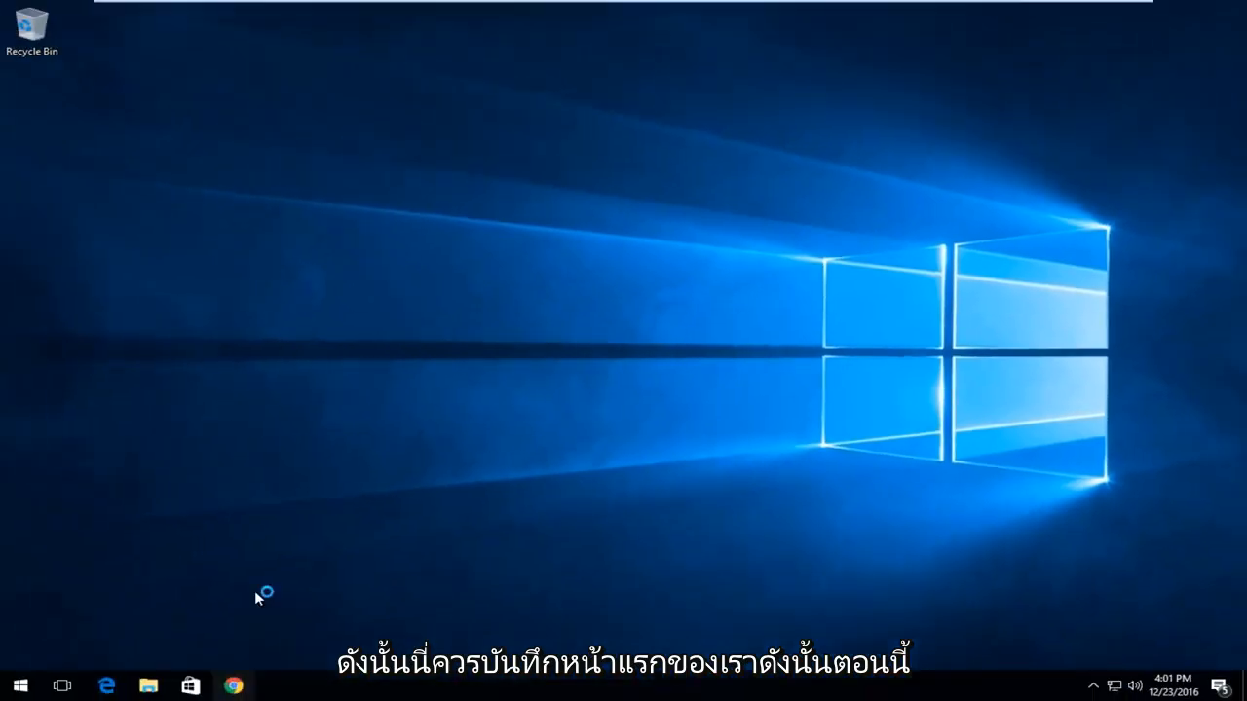
Step: Relaunch Chrome from the taskbar and confirm the Google homepage loads
left_click(233, 686)
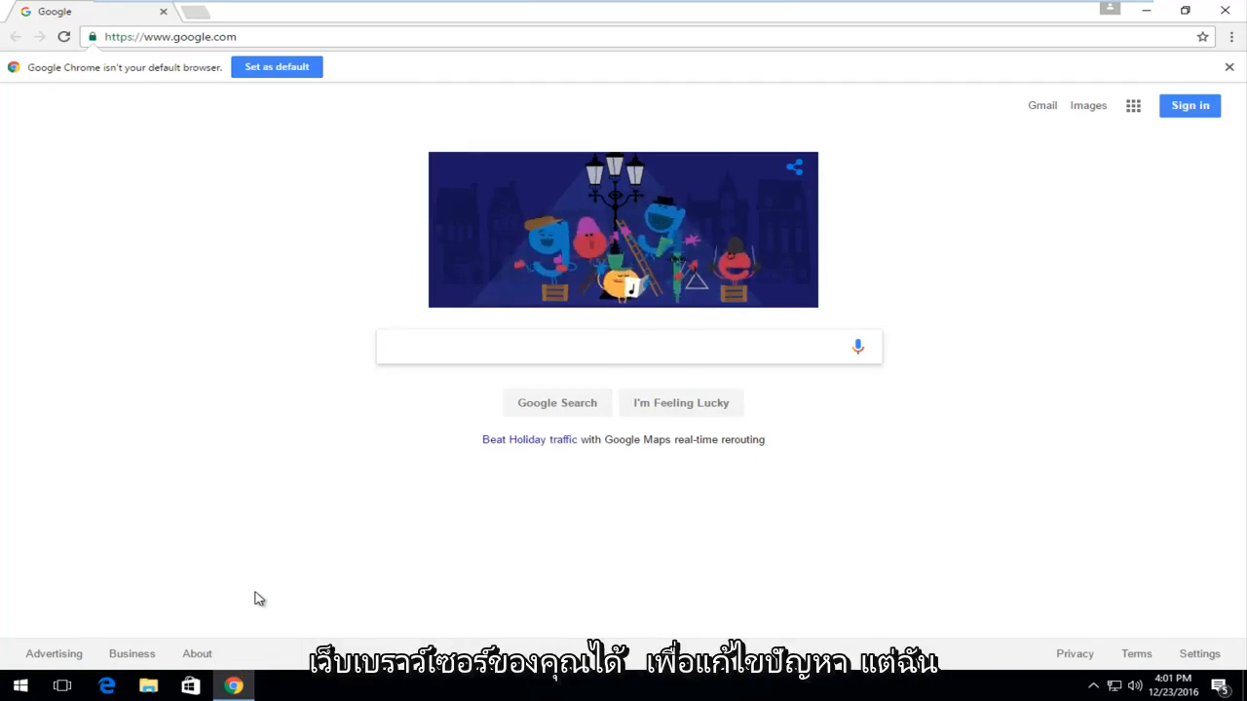
left_click(624, 347)
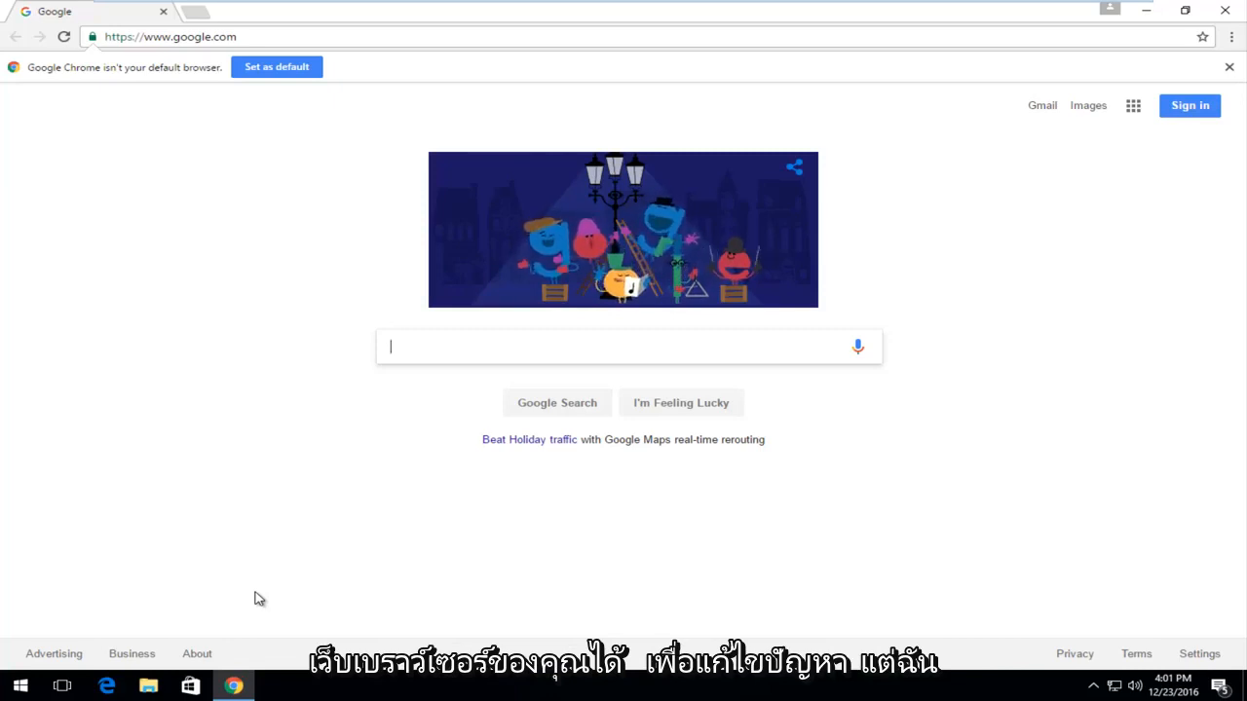